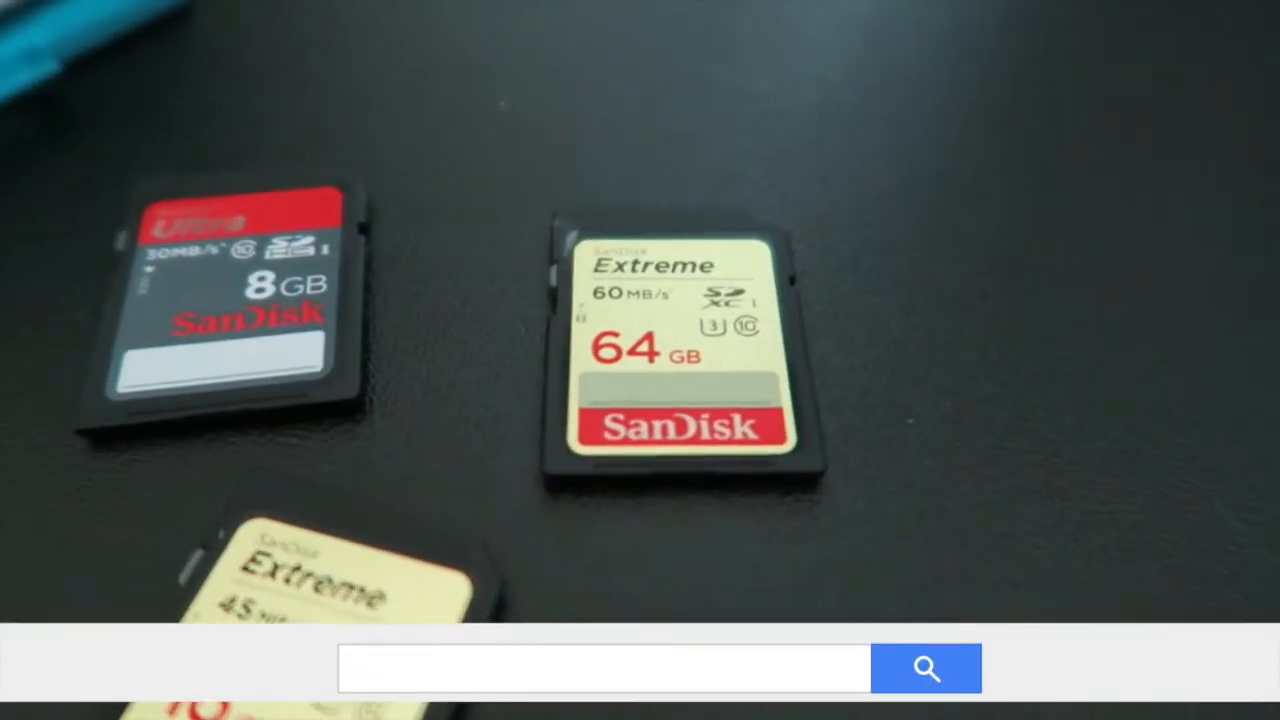
{"action": "type", "text": "Class 10 SD Cards"}
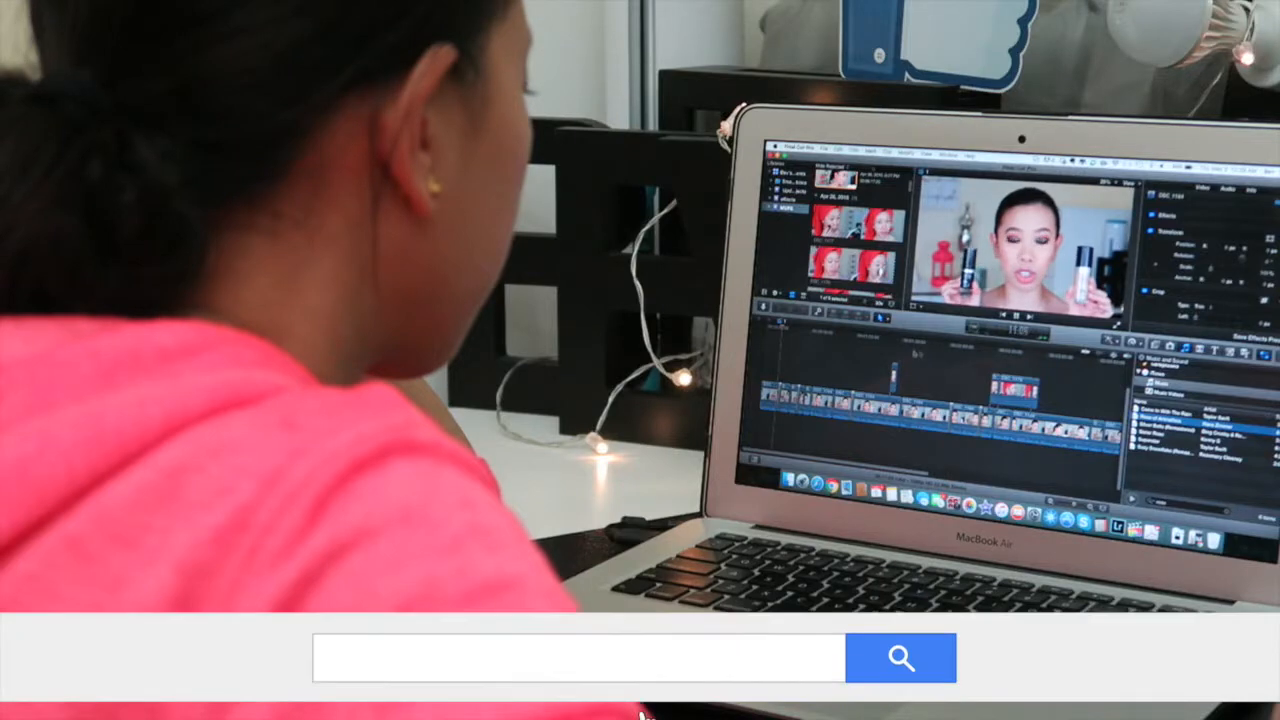
{"action": "type", "text": "Final Cut Pro X"}
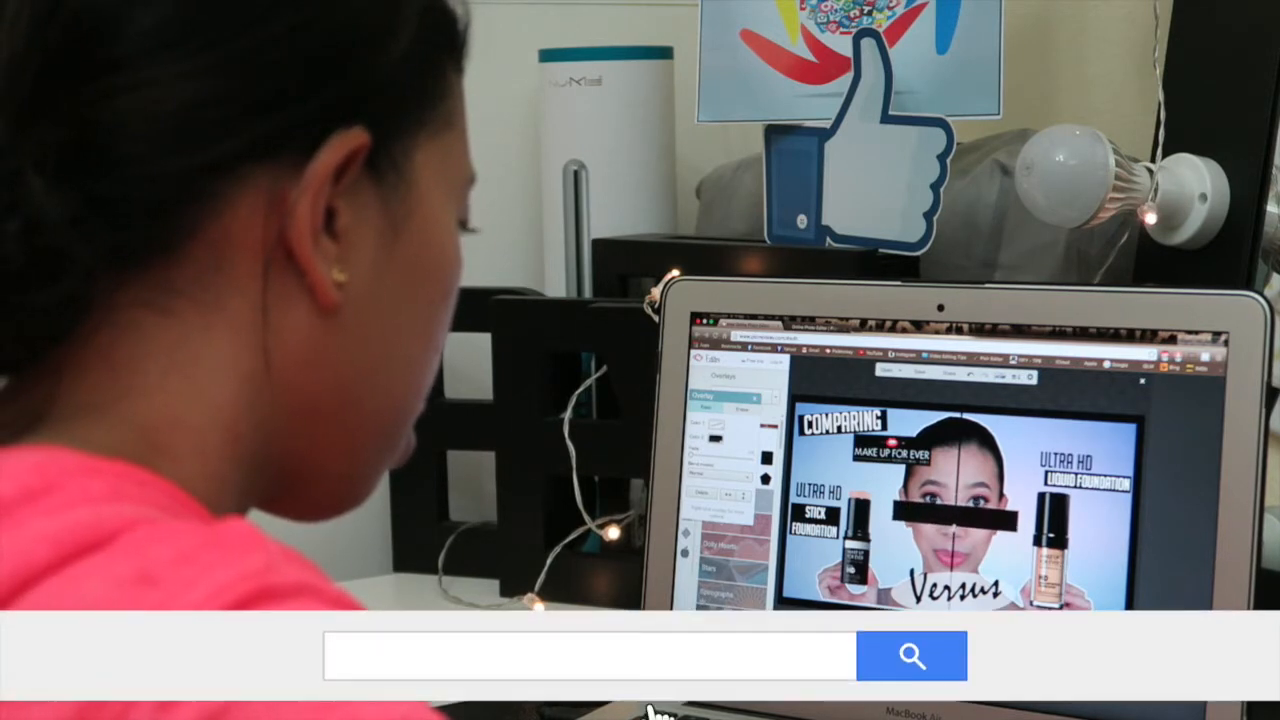
{"action": "type", "text": "Picmonkey.com"}
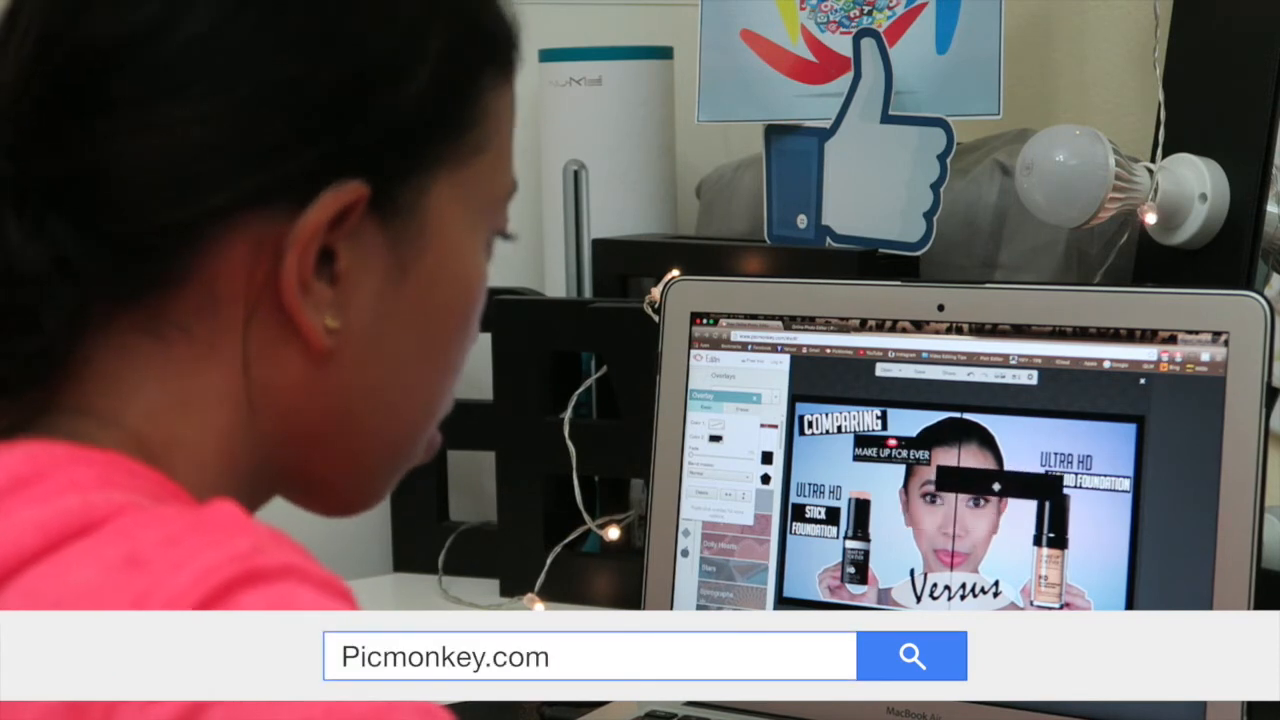